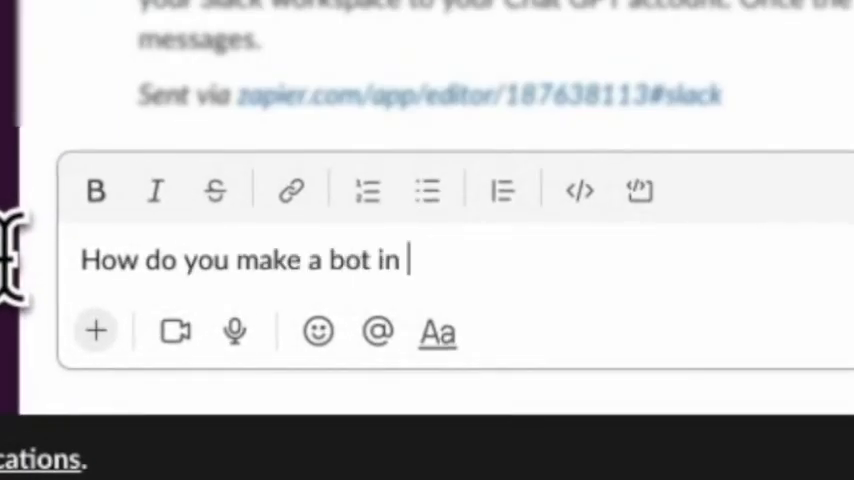
# - Send the drafted question about how to make a bot in the Slack channel
pyautogui.press('Return')
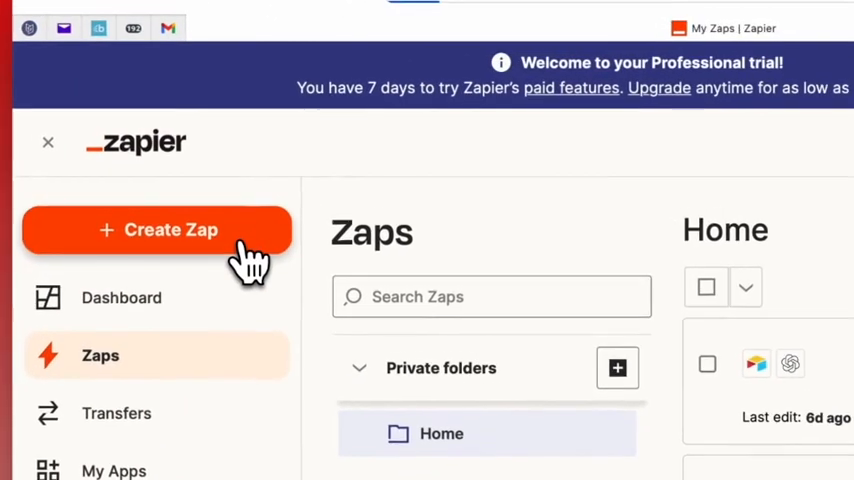
# - Create a new Zap triggered by Slack's New Message Posted to Channel event
pyautogui.click(156, 229)
pyautogui.write('slack')
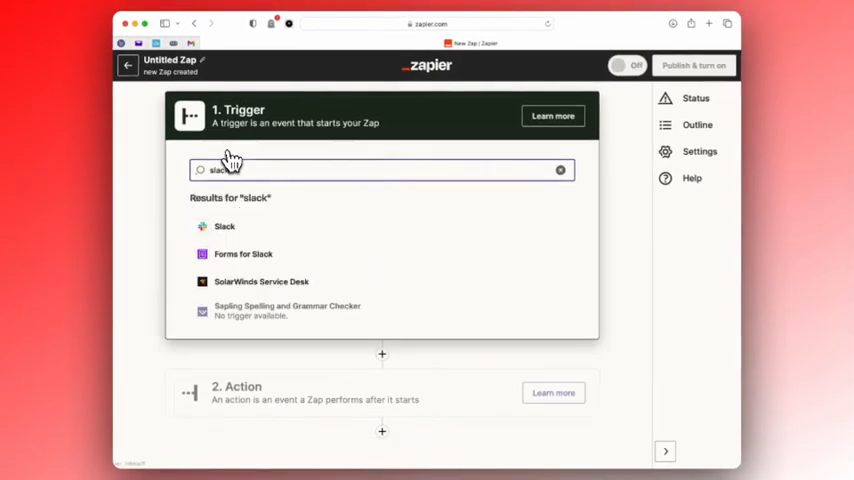
pyautogui.click(224, 226)
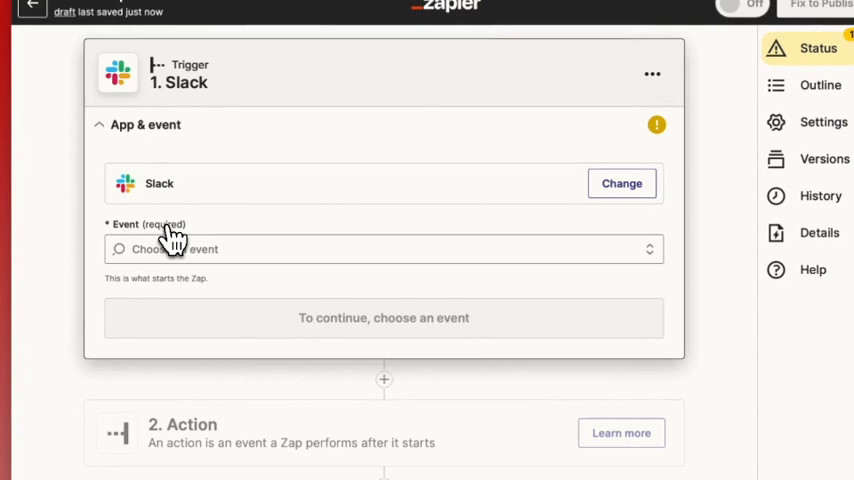
pyautogui.click(383, 249)
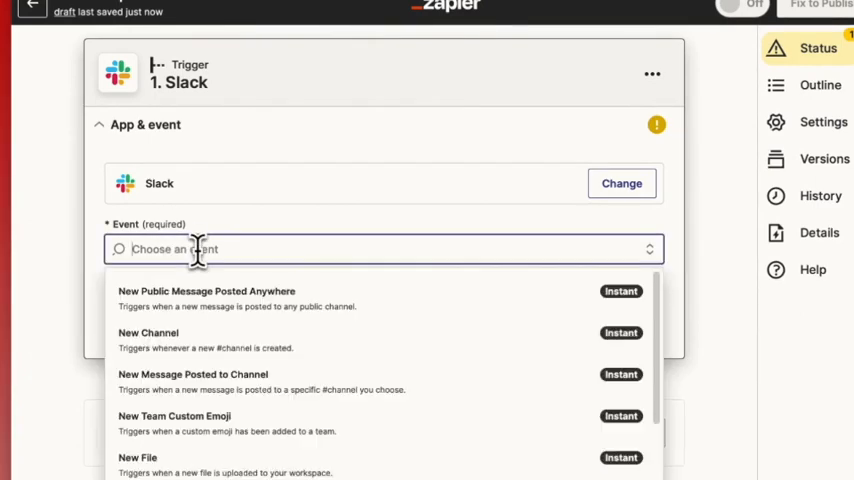
pyautogui.click(193, 374)
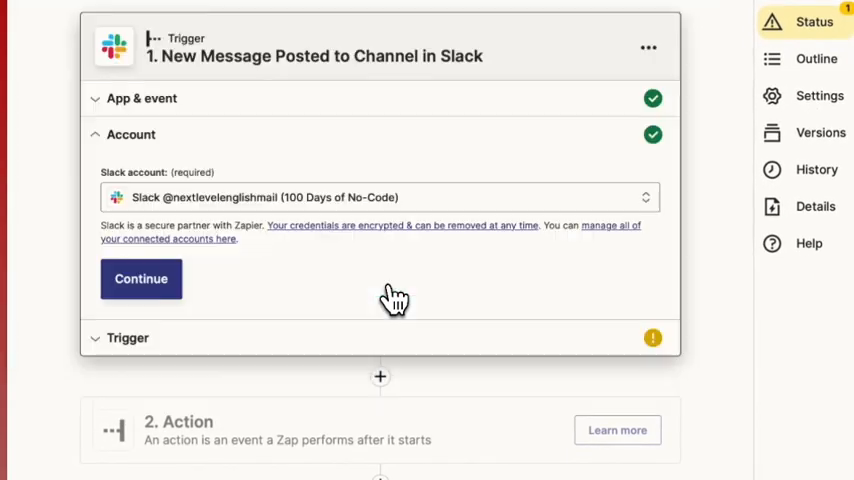
# - Use the connected Slack account and watch the chat-gpt channel
pyautogui.click(141, 278)
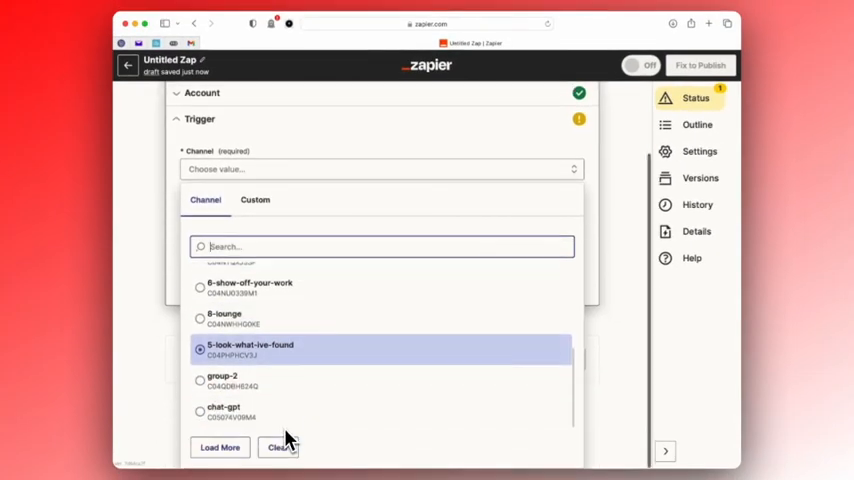
pyautogui.click(225, 410)
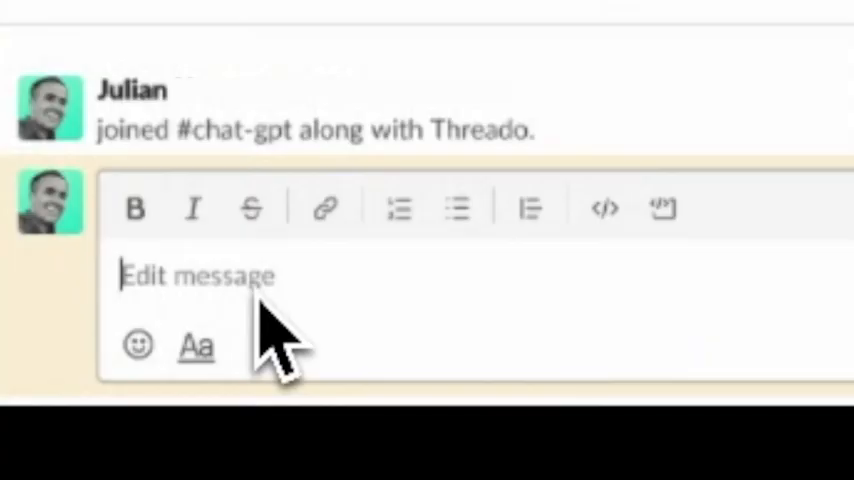
# - Post "What's the time ?" in #chat-gpt as a sample and move on to testing the trigger
pyautogui.write("What's the time ?")
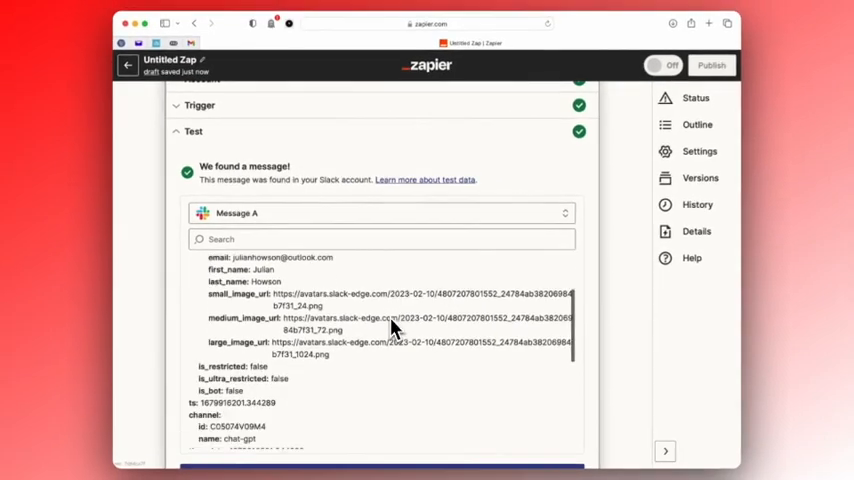
pyautogui.scroll(-3)
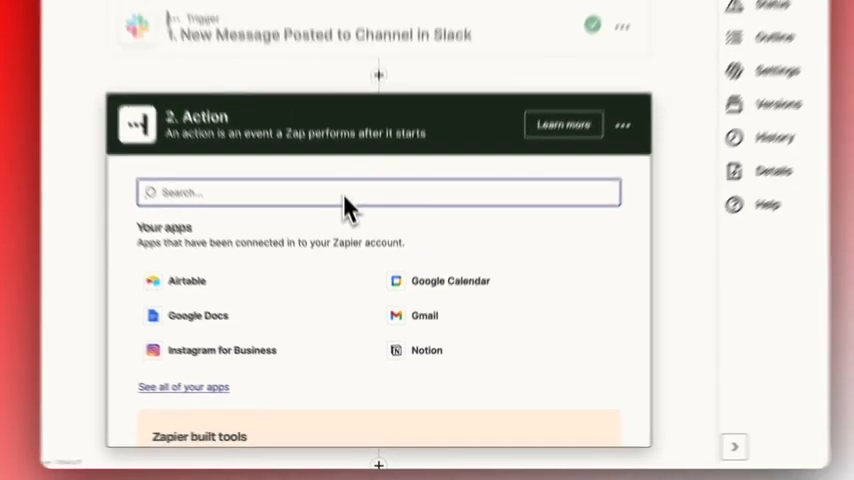
# - Add an OpenAI Send Prompt action using the connected OpenAI account
pyautogui.write('open')
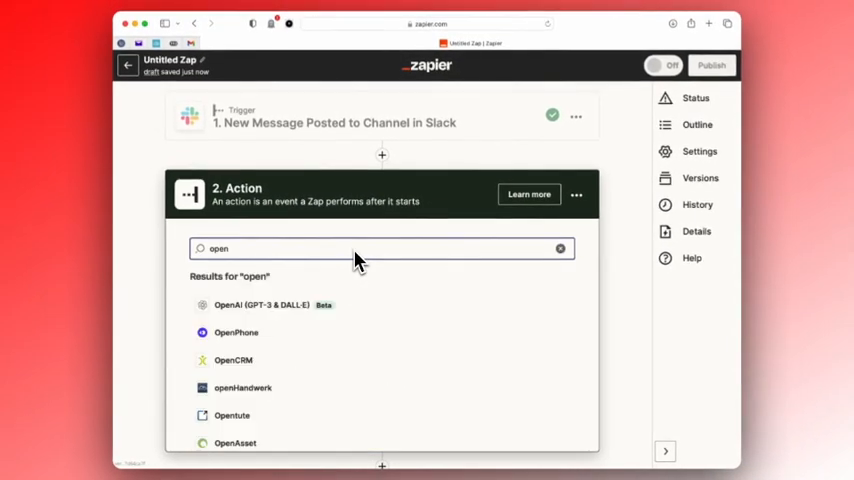
pyautogui.click(260, 304)
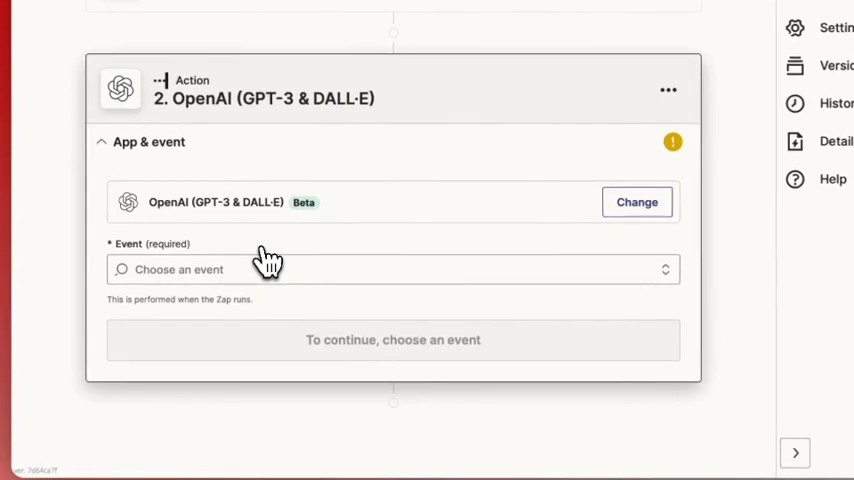
pyautogui.click(393, 269)
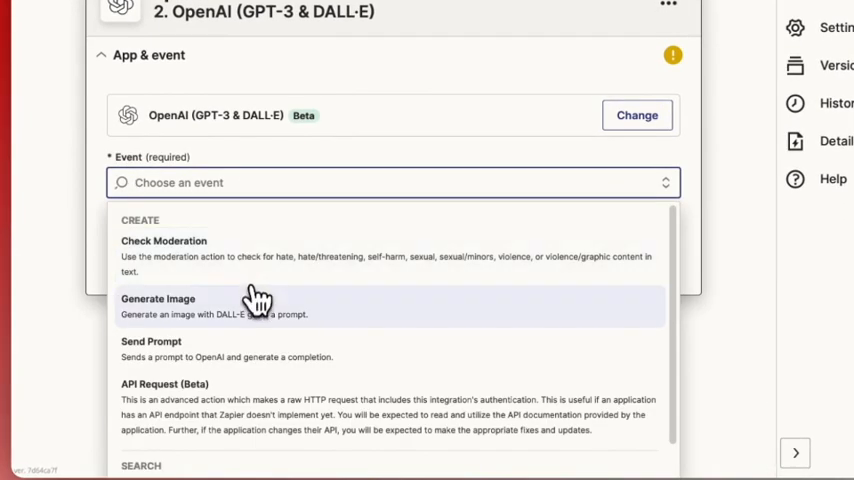
pyautogui.click(151, 341)
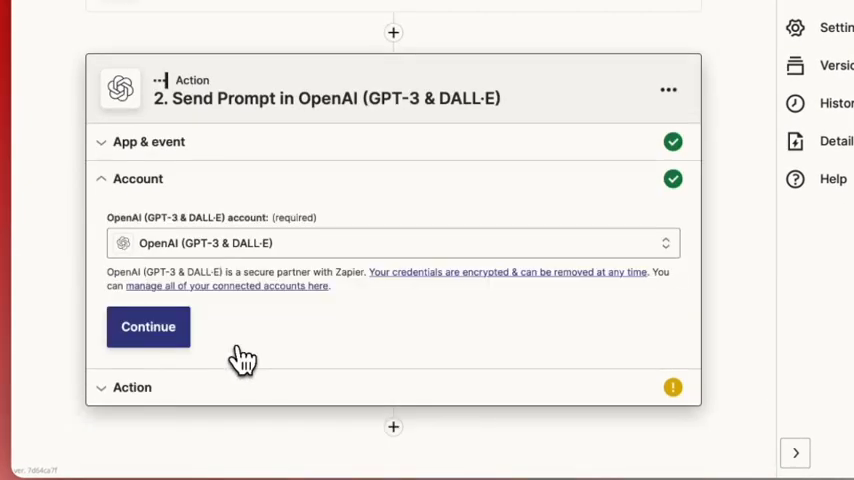
pyautogui.click(148, 326)
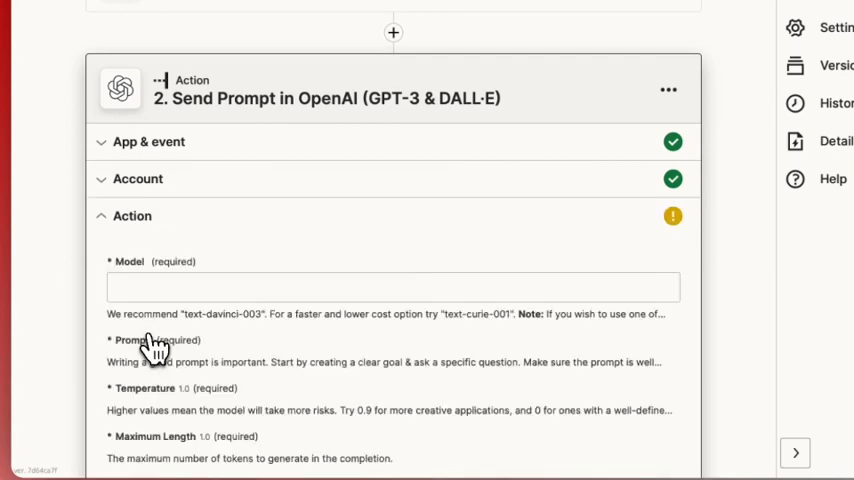
# - Use the Slack message Text as the prompt with model text-davinci-003 and continue to Test
pyautogui.scroll(-3)
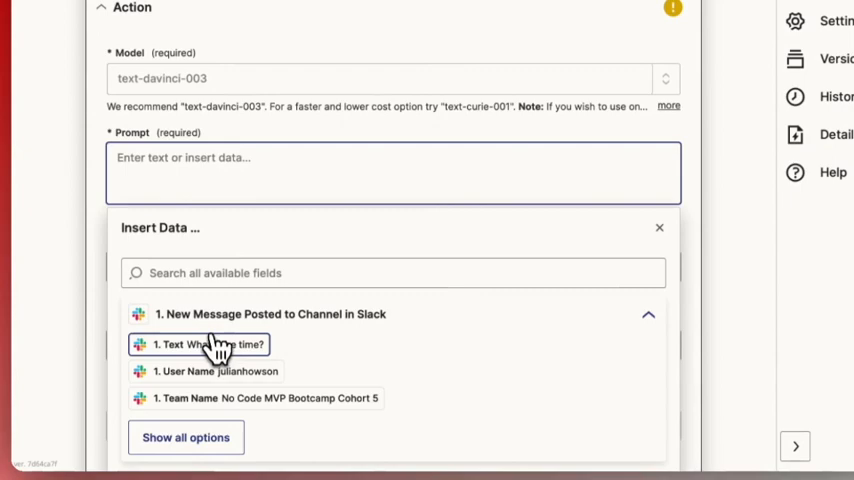
pyautogui.click(199, 344)
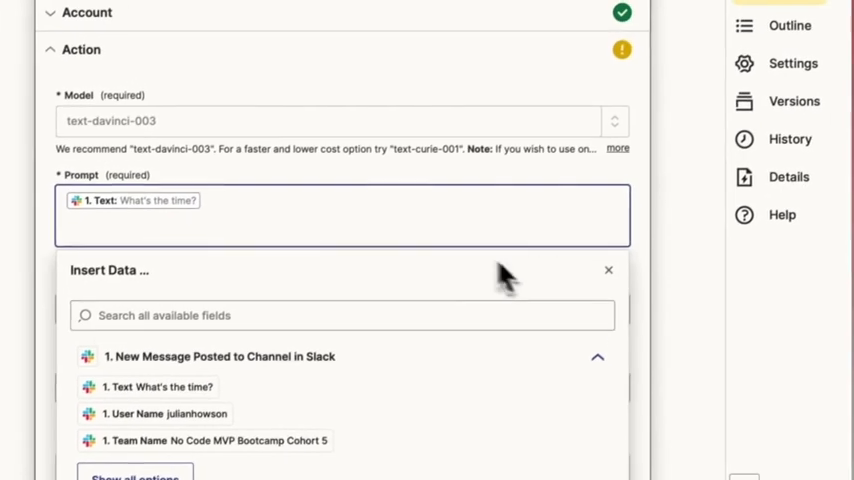
pyautogui.scroll(-3)
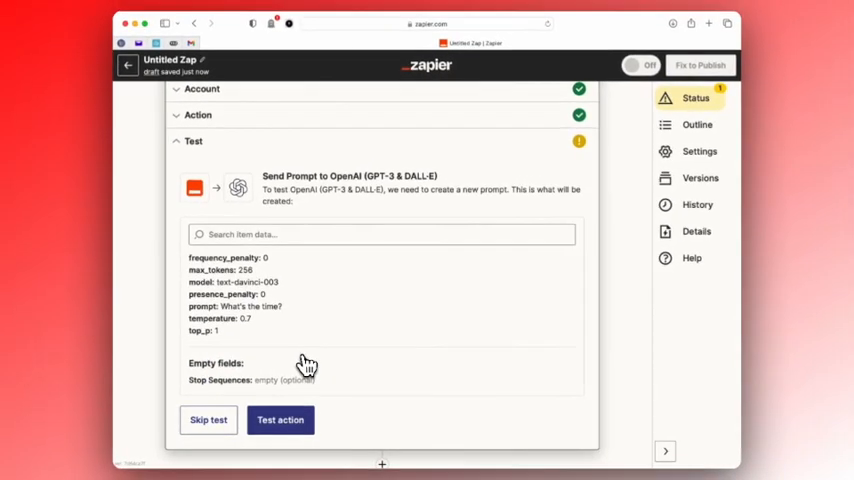
# - Test the OpenAI prompt step with the question "What's the time?"
pyautogui.click(380, 234)
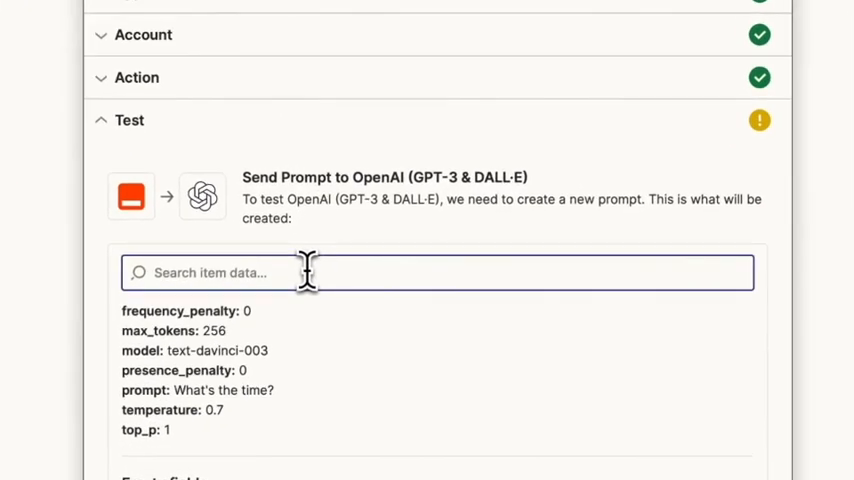
pyautogui.scroll(-3)
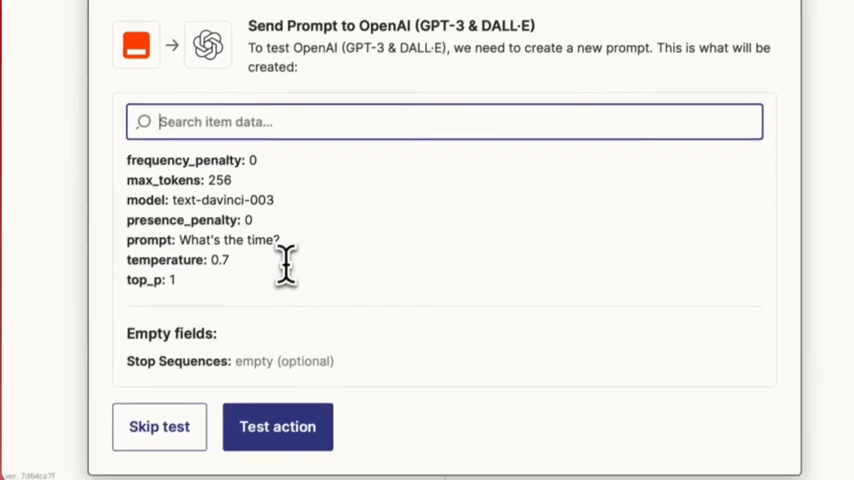
pyautogui.click(277, 427)
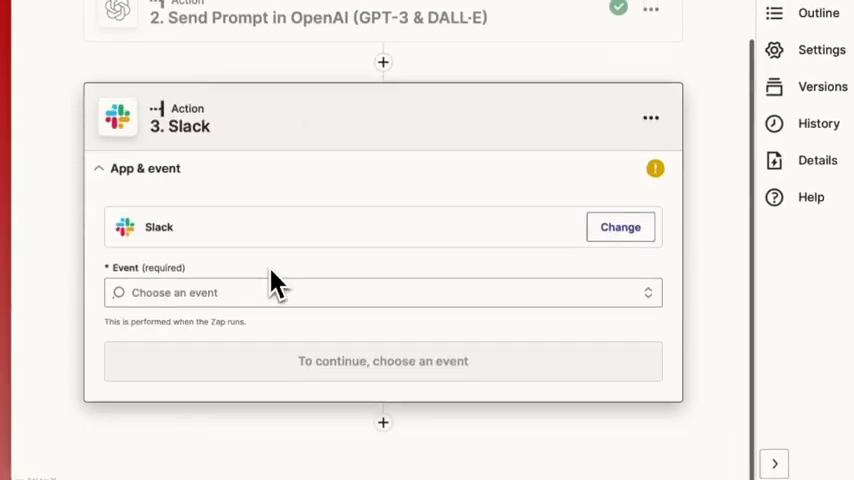
# - Set the third step to Slack's Send Channel Message posting to #chat-gpt
pyautogui.click(382, 292)
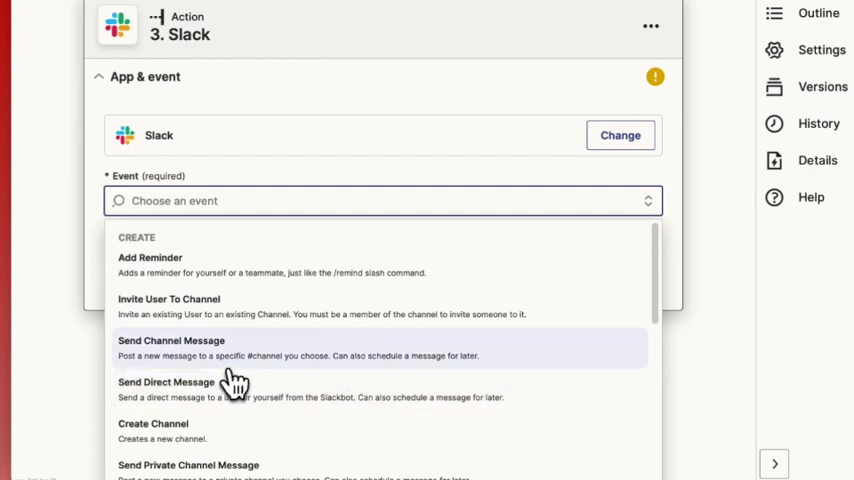
pyautogui.click(171, 348)
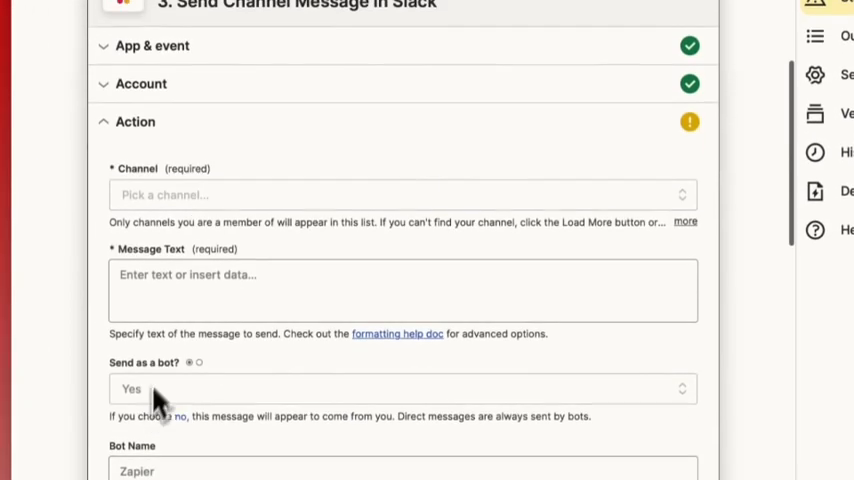
pyautogui.click(400, 195)
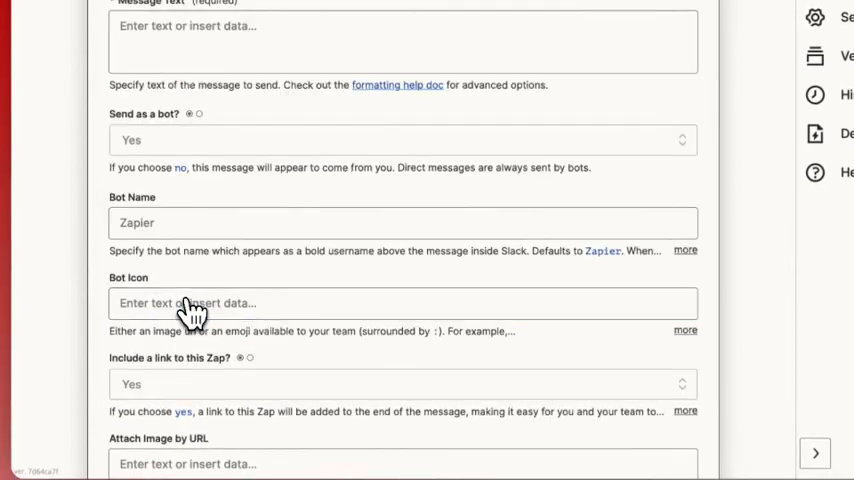
# - Send as a bot and fill Message Text with the OpenAI step's answer
pyautogui.scroll(3)
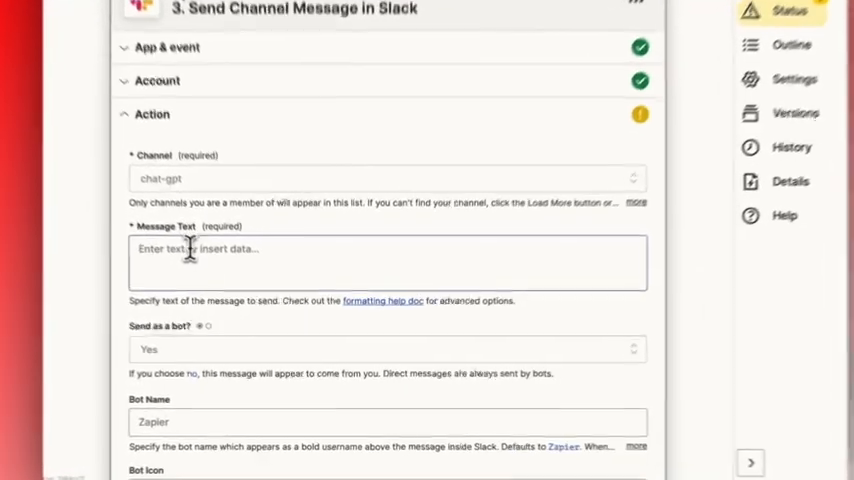
pyautogui.click(390, 260)
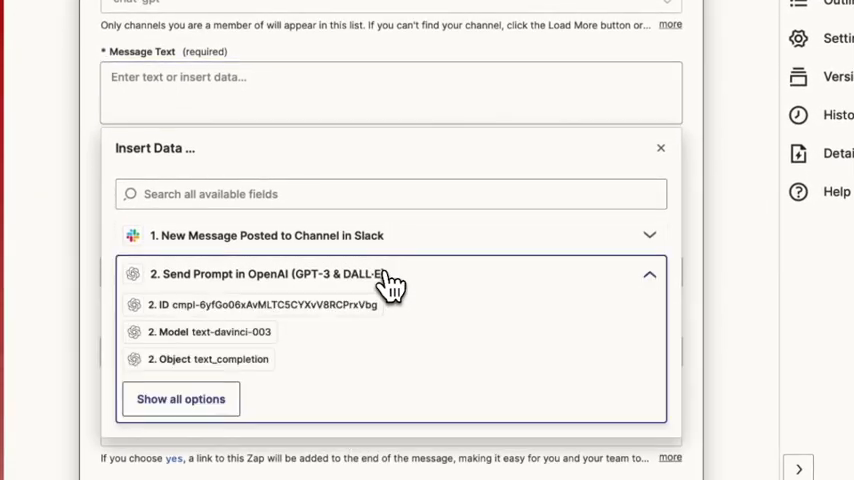
pyautogui.click(180, 398)
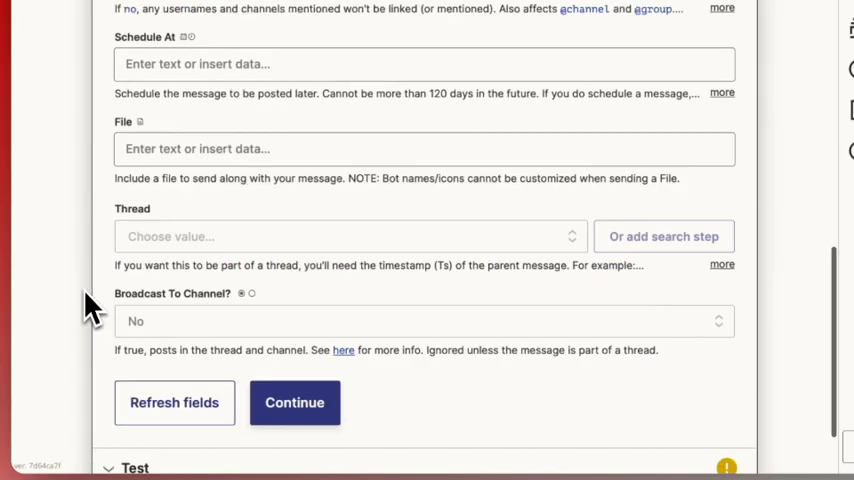
# - Test the Slack action, posting 'It is currently 11:12 AM (GMT).' to #chat-gpt, and return to Slack
pyautogui.click(294, 402)
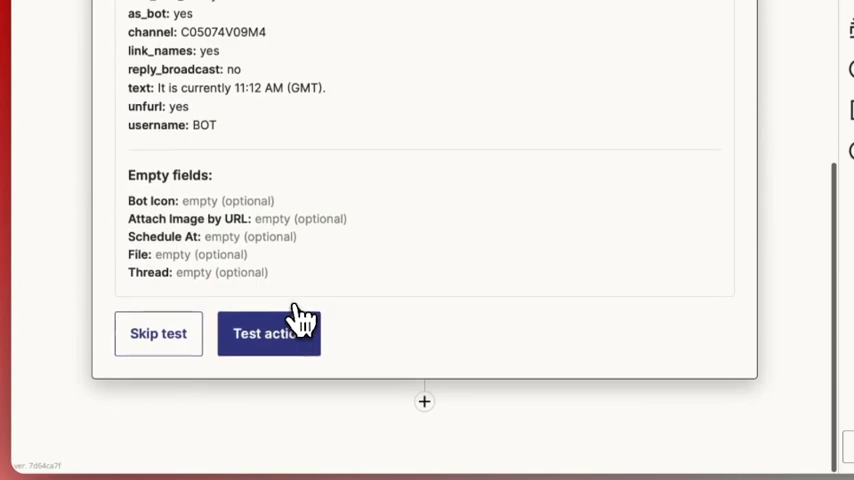
pyautogui.click(268, 333)
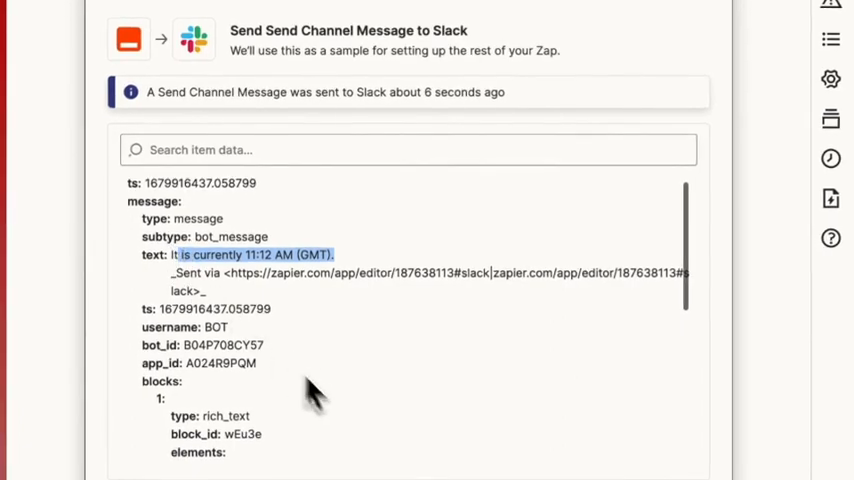
pyautogui.scroll(-3)
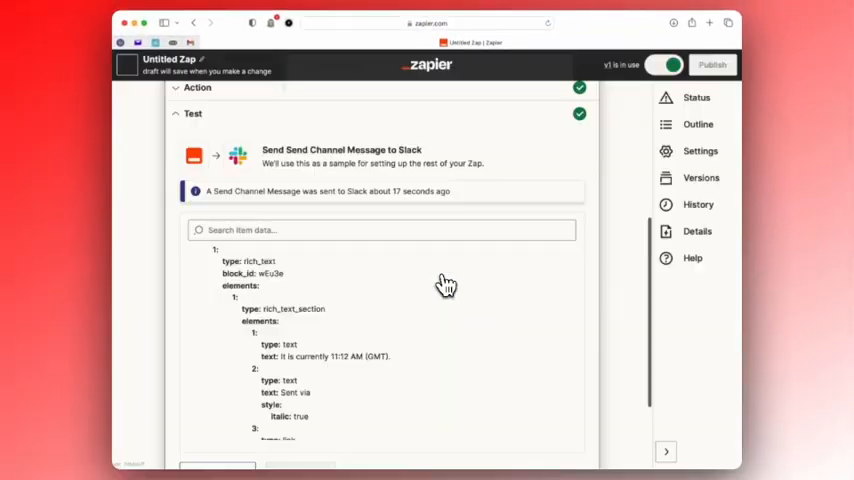
pyautogui.click(712, 64)
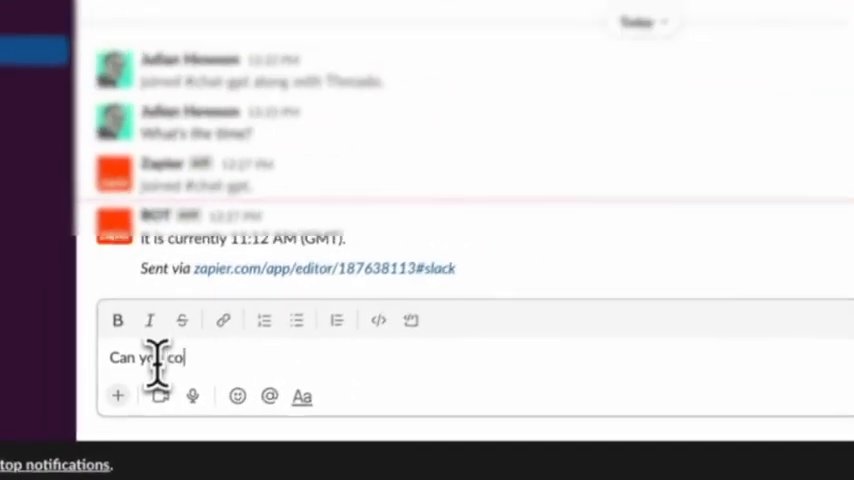
# - Ask 'Can you connect Slack to Chat GPT ?' in #chat-gpt and view the bot's reply
pyautogui.write('nnect Slack to')
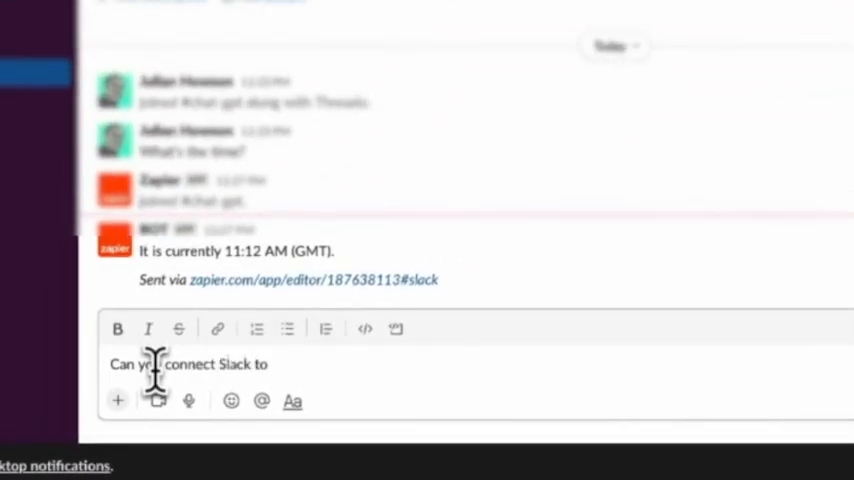
pyautogui.press('Return')
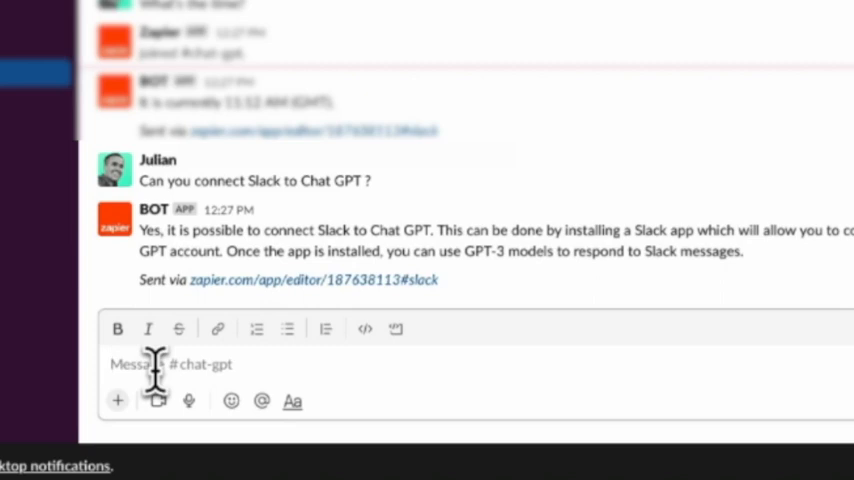
pyautogui.scroll(3)
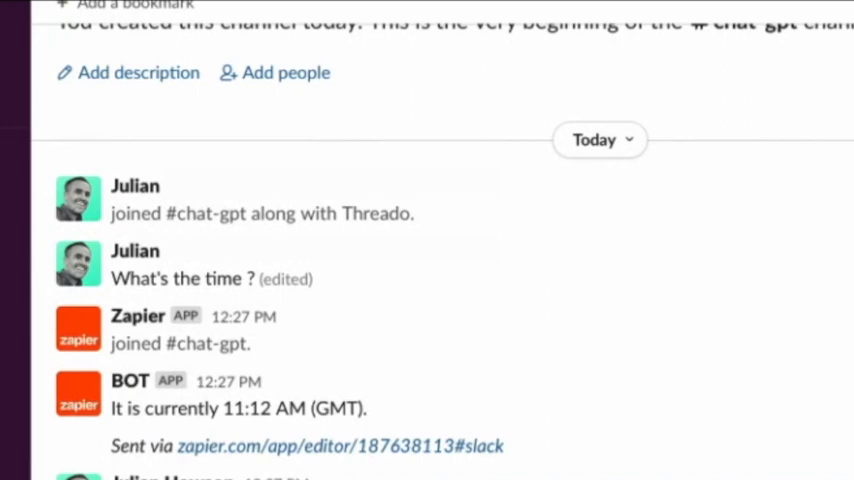
pyautogui.scroll(-3)
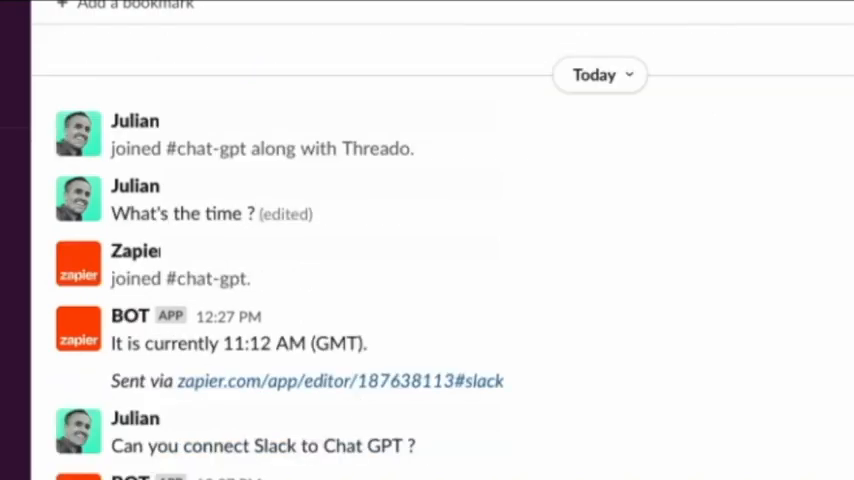